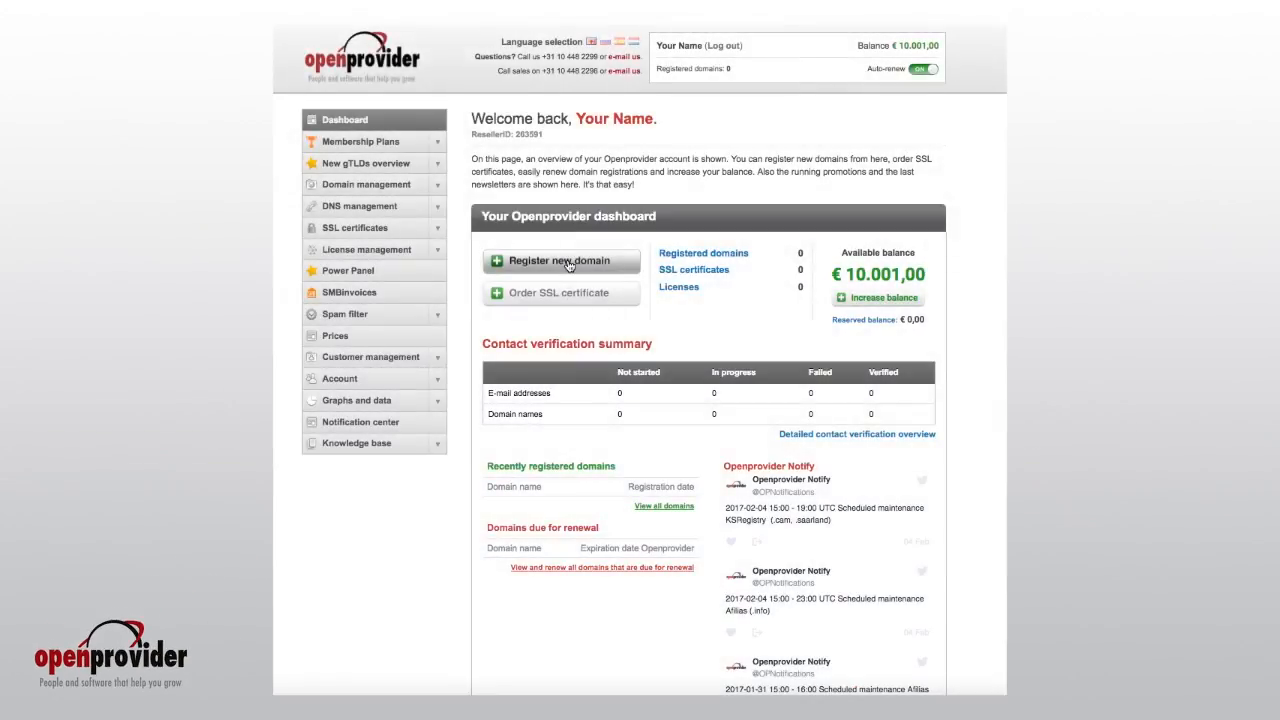
Register the new .dk domain through to step 3 and submit the order, leaving it pending
{"action": "left_click", "coordinate": [560, 260]}
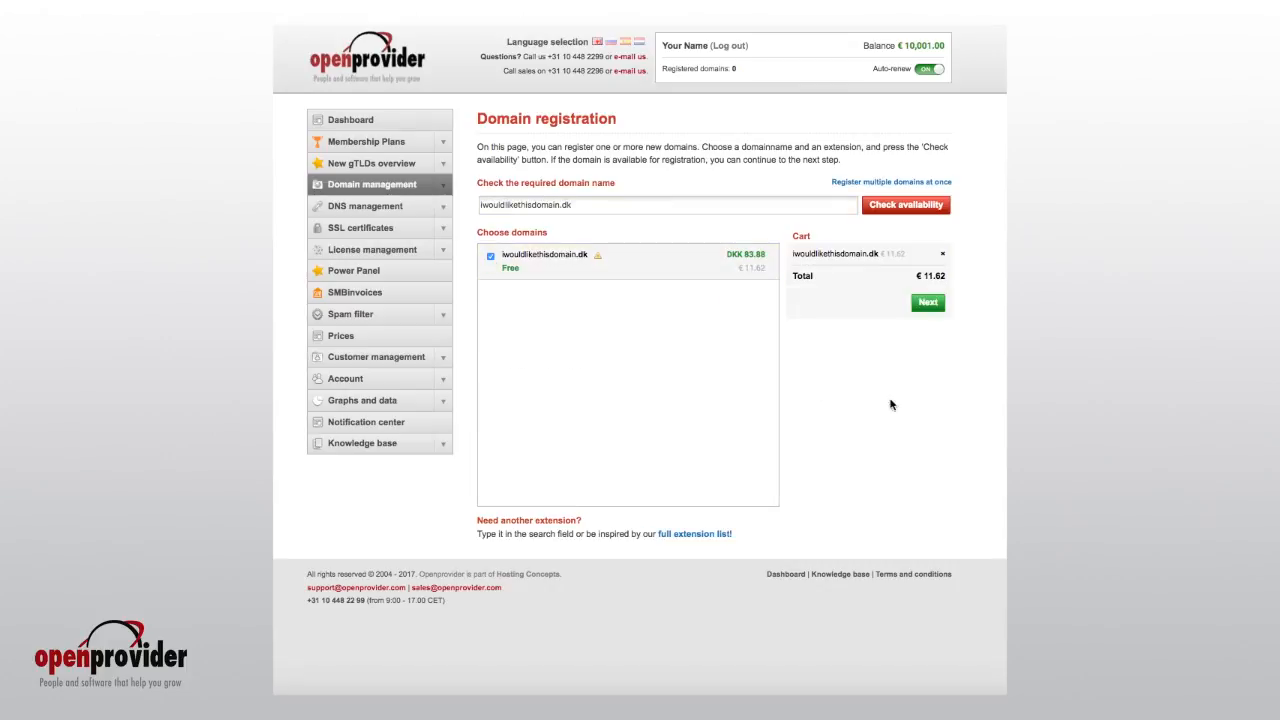
{"action": "left_click", "coordinate": [928, 302]}
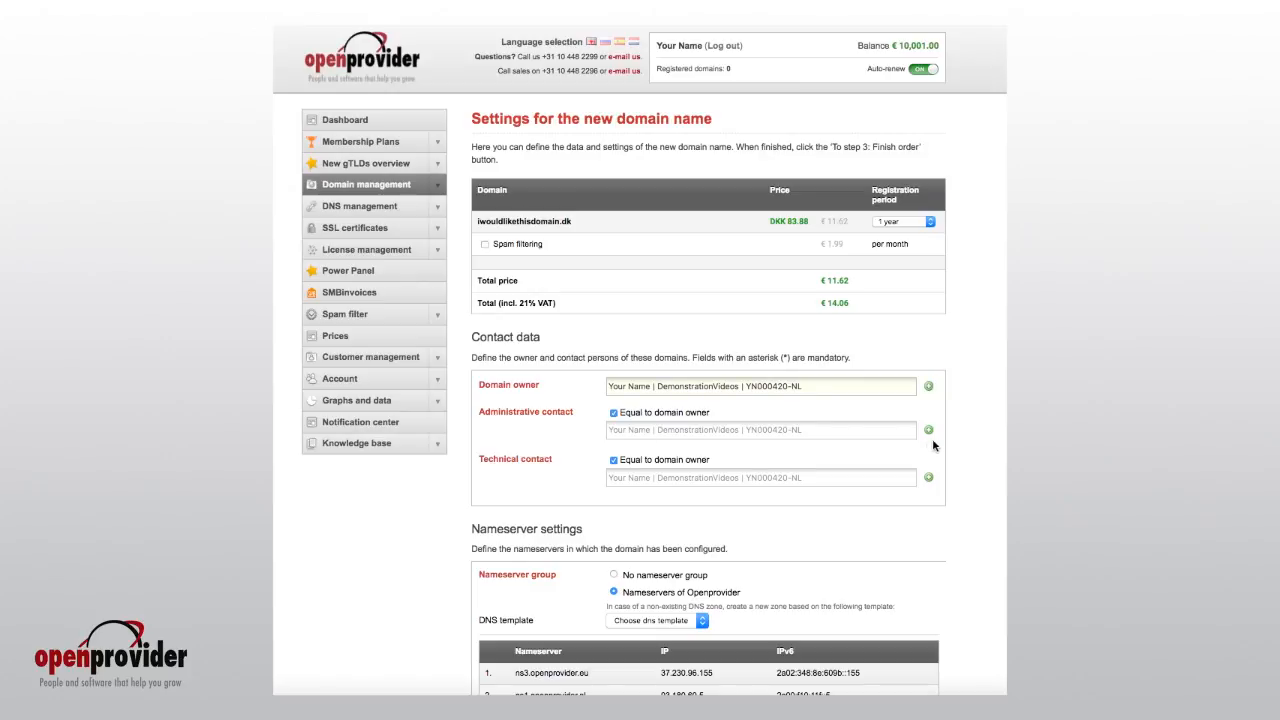
{"action": "scroll", "scroll_direction": "down", "scroll_amount": 3}
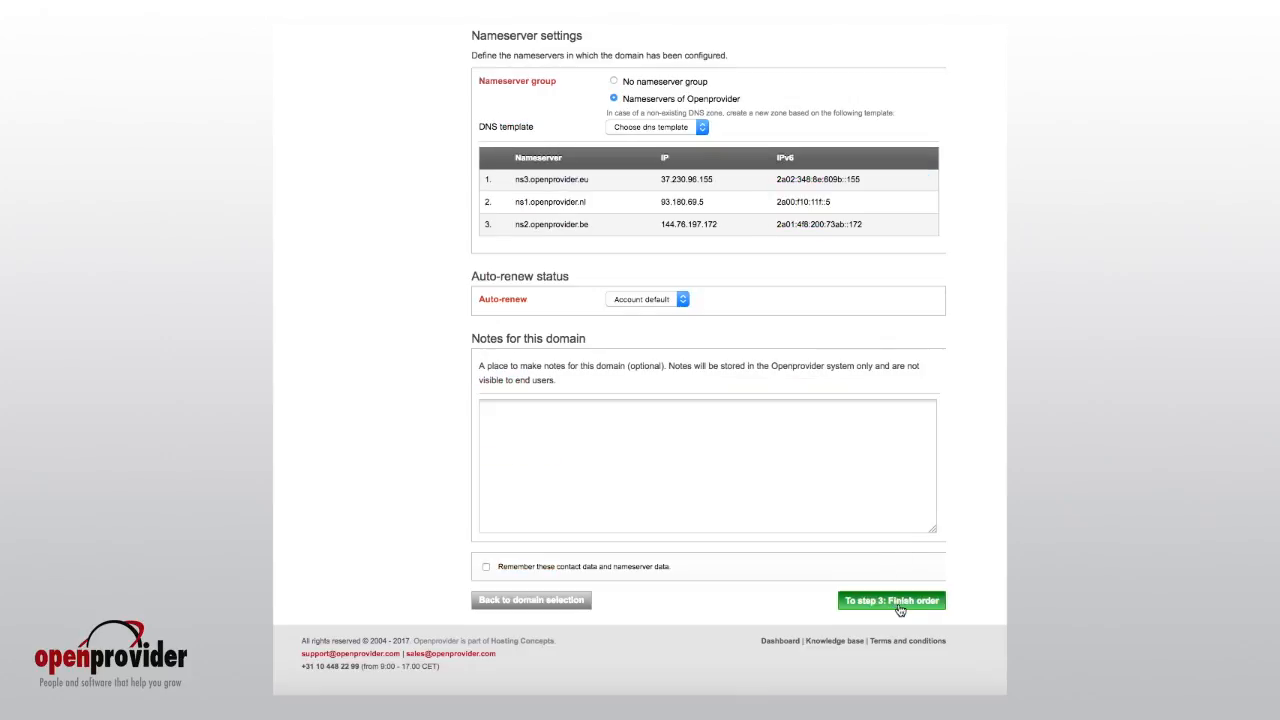
{"action": "left_click", "coordinate": [890, 600]}
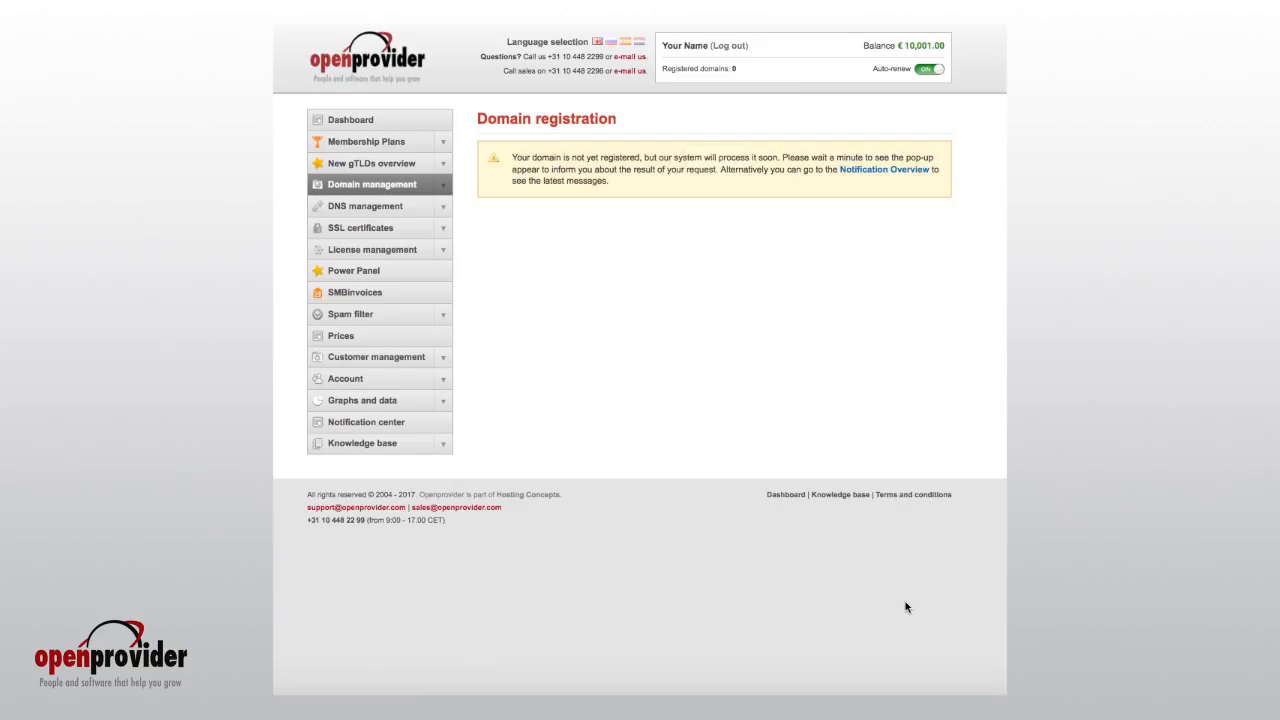
{"action": "mouse_move", "coordinate": [670, 228]}
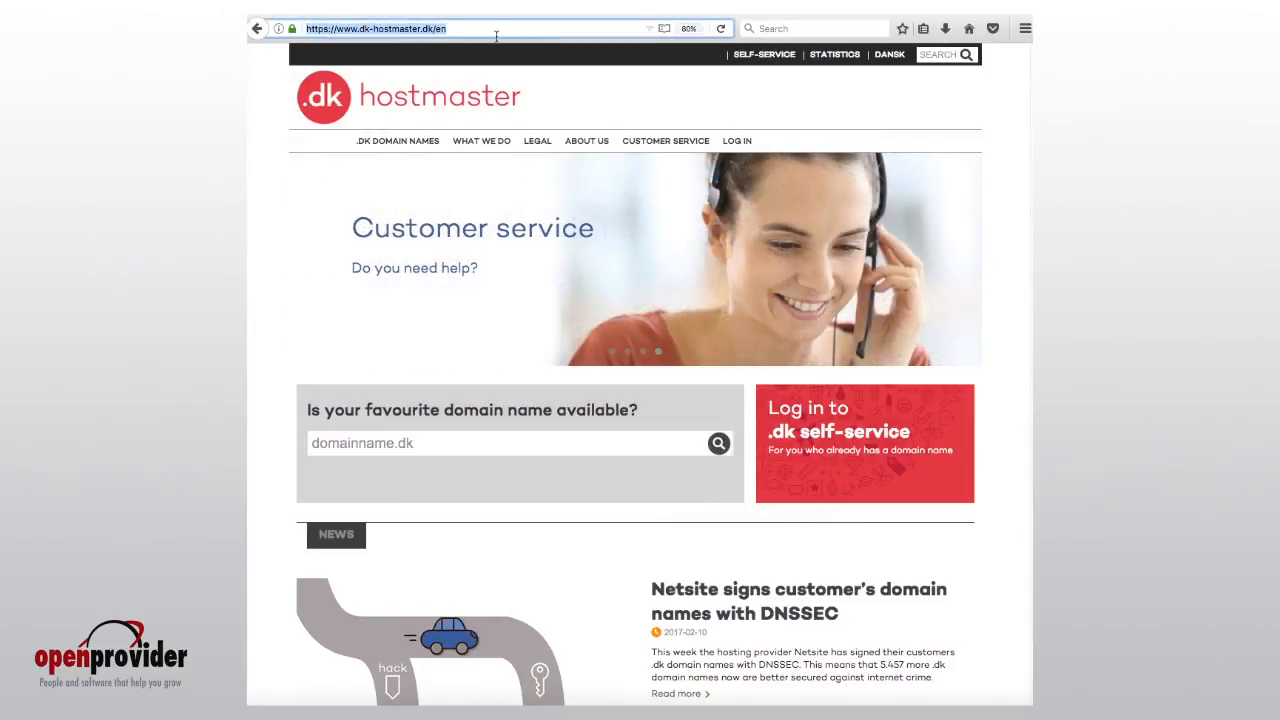
{"action": "mouse_move", "coordinate": [864, 438]}
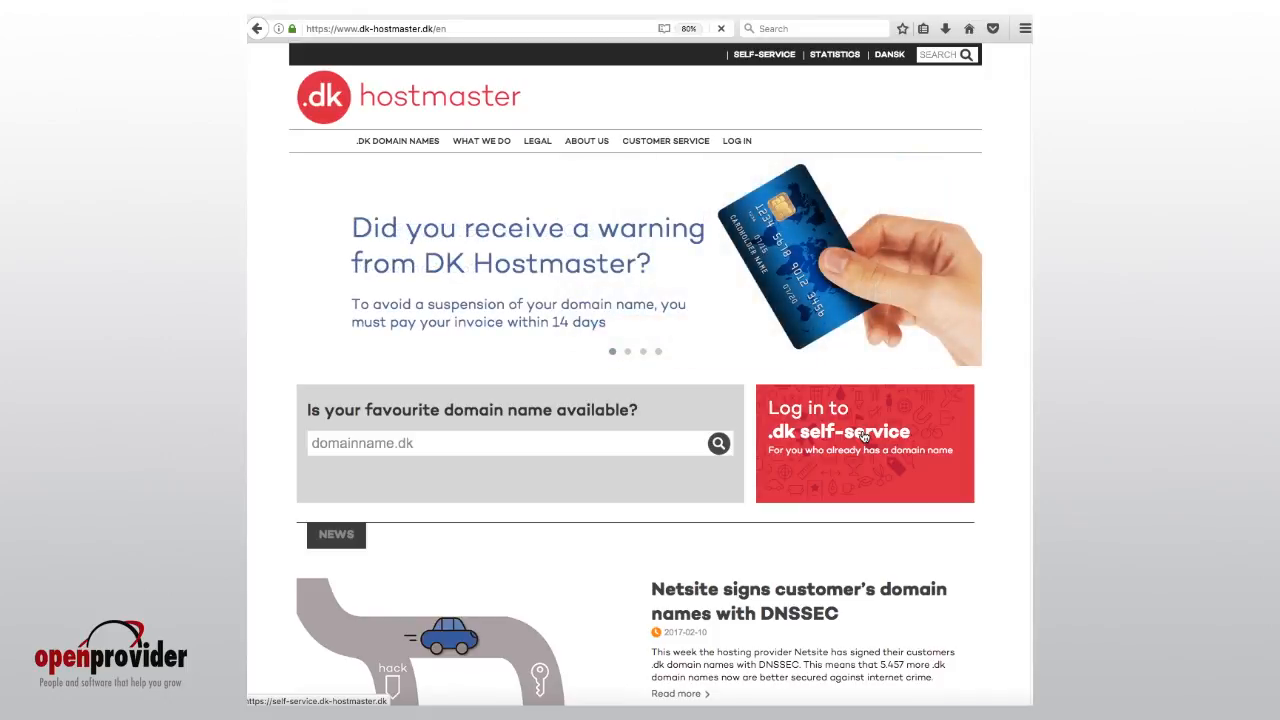
Go to the .dk self-service login from dk-hostmaster.dk
{"action": "left_click", "coordinate": [864, 444]}
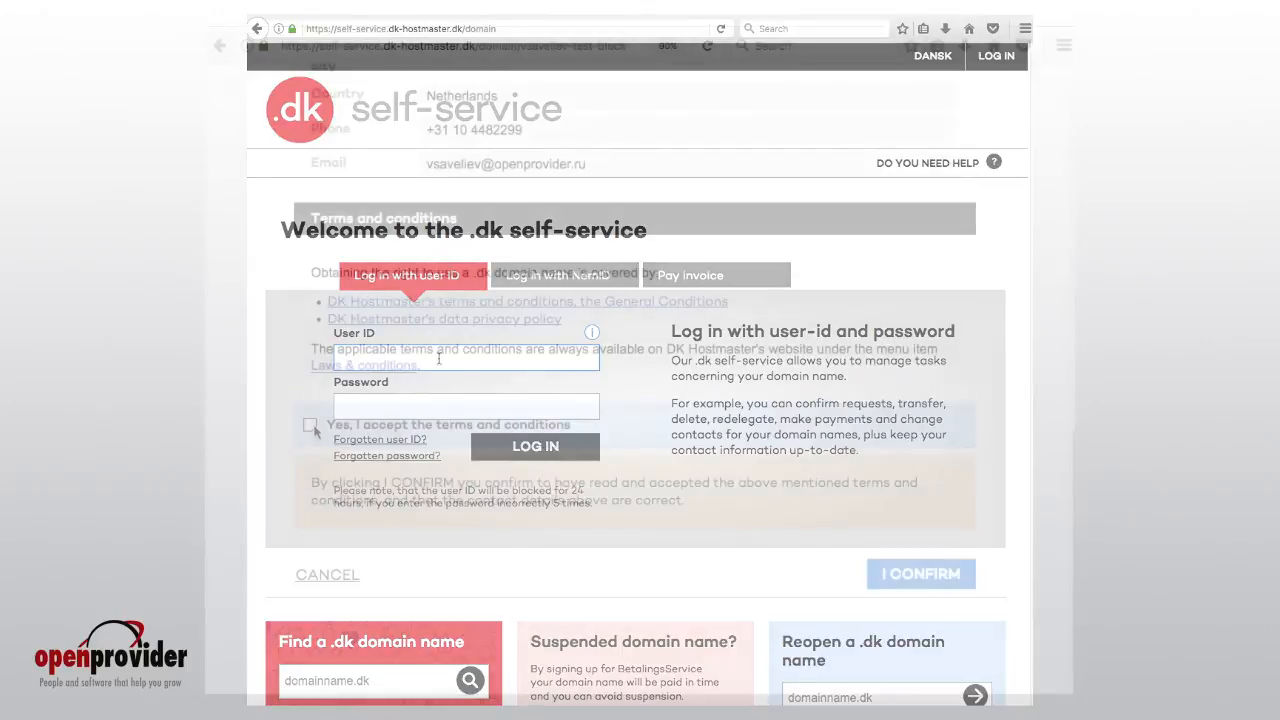
Accept the terms and conditions and enter the 'ns.' hostname in the new name server form
{"action": "left_click", "coordinate": [312, 424]}
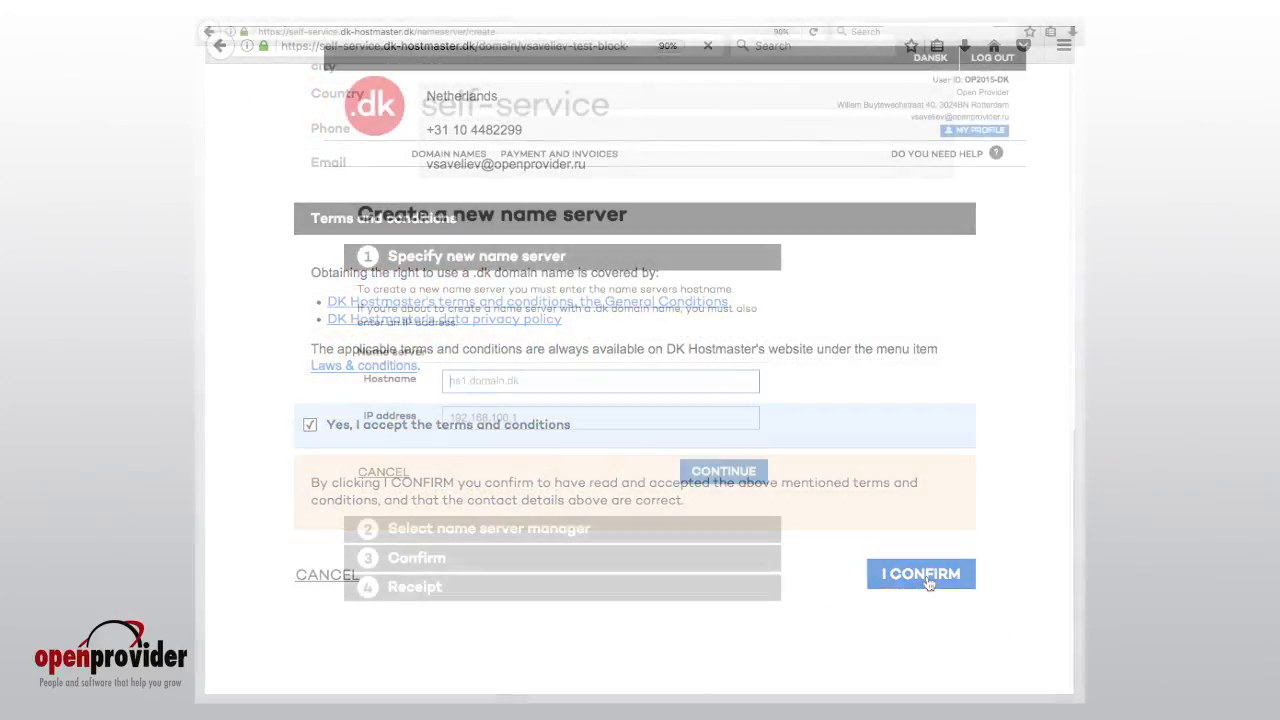
{"action": "type", "text": "ns1.domainname"}
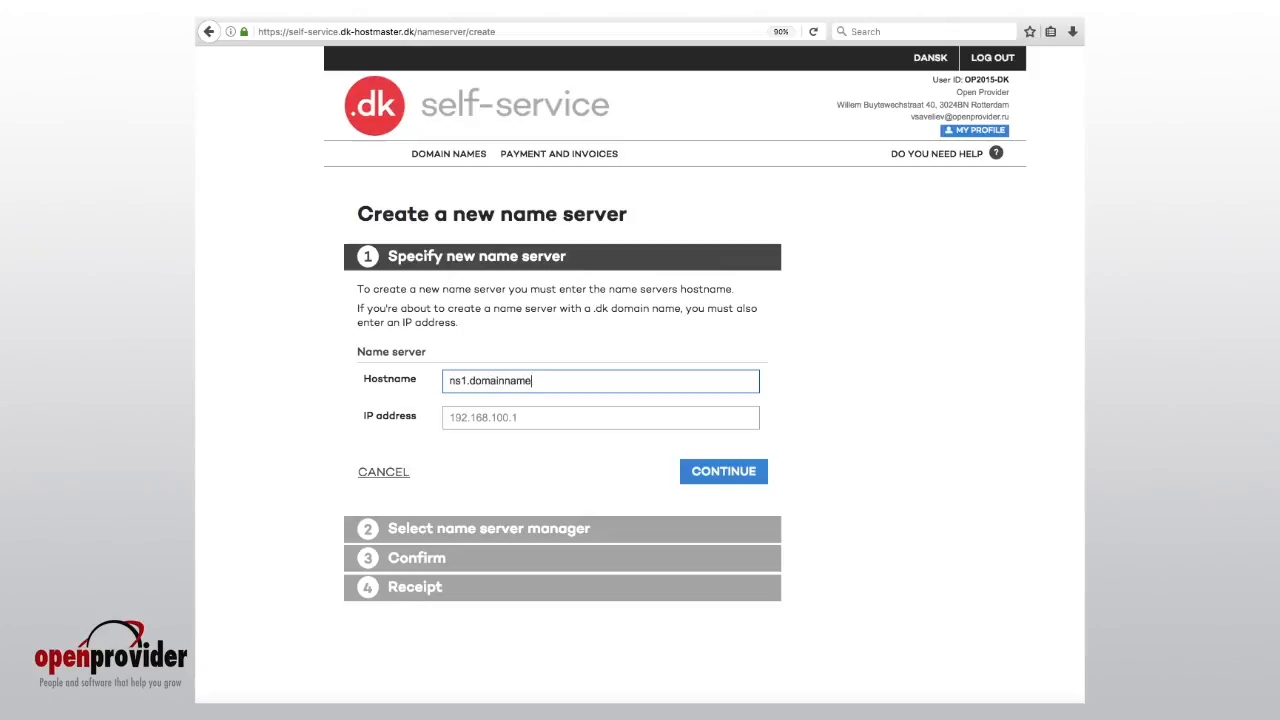
{"action": "type", "text": "."}
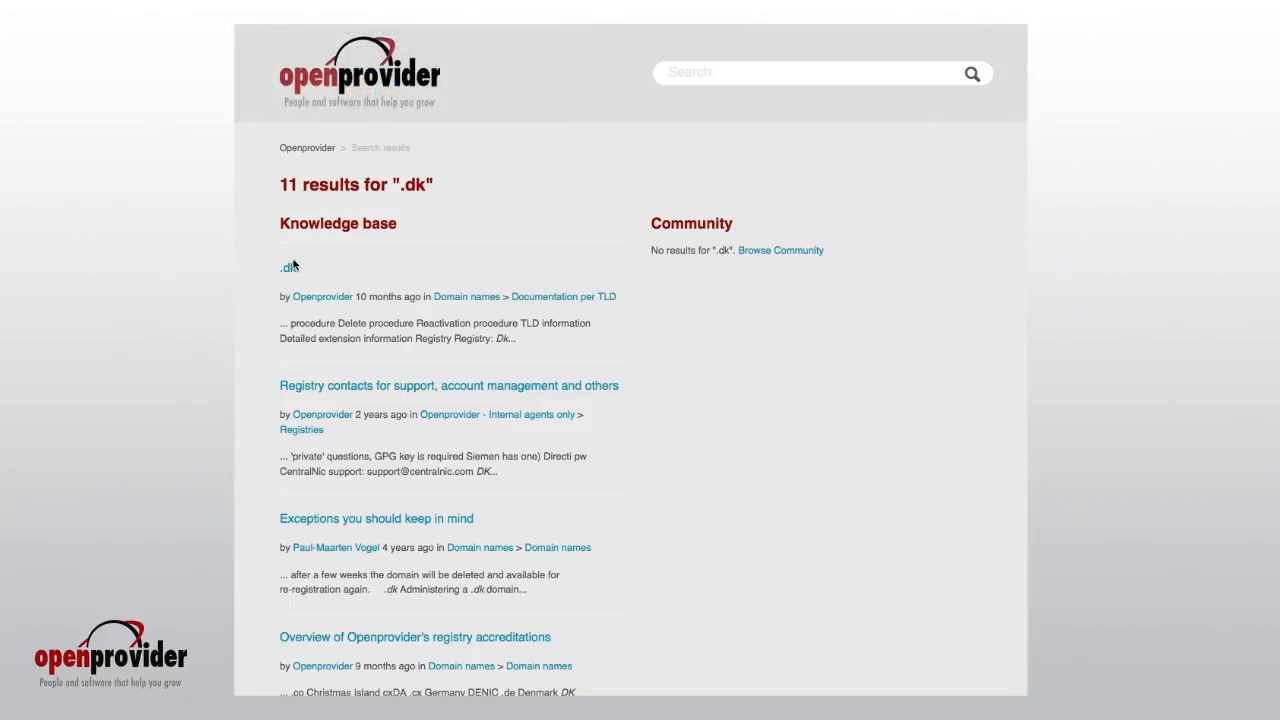
Open the '.dk' TLD article from the knowledge base search results
{"action": "left_click", "coordinate": [288, 268]}
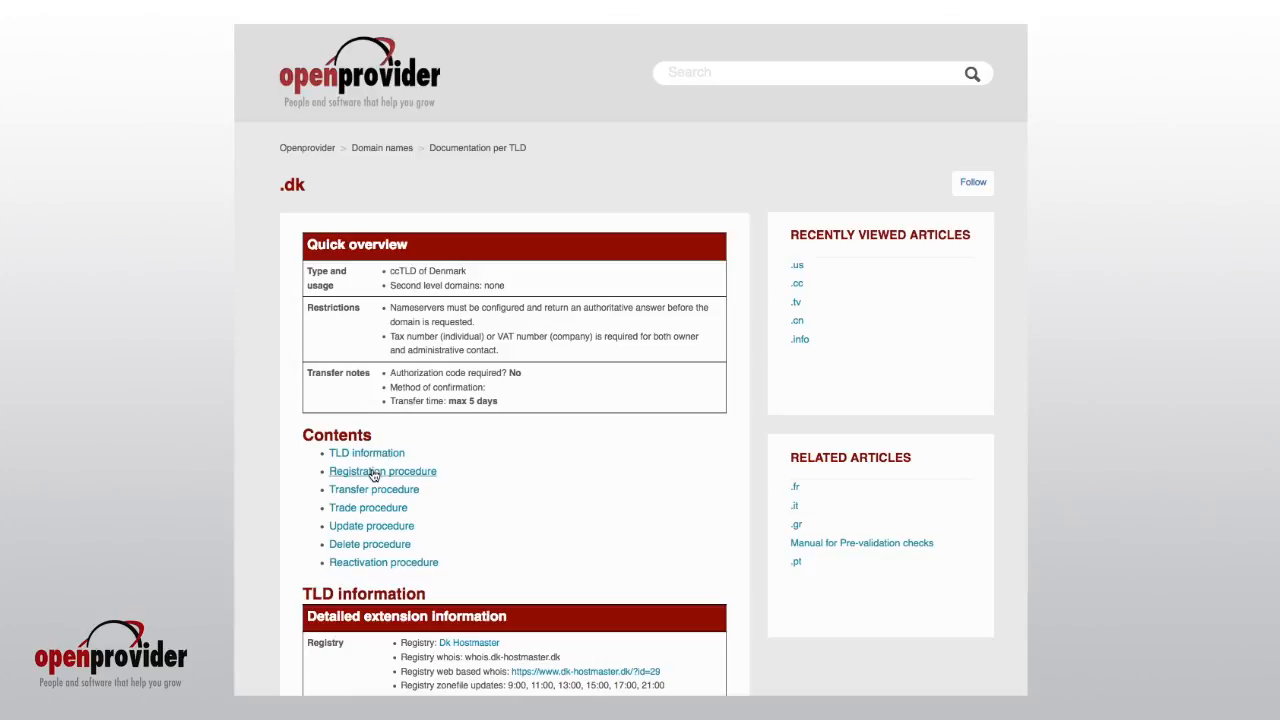